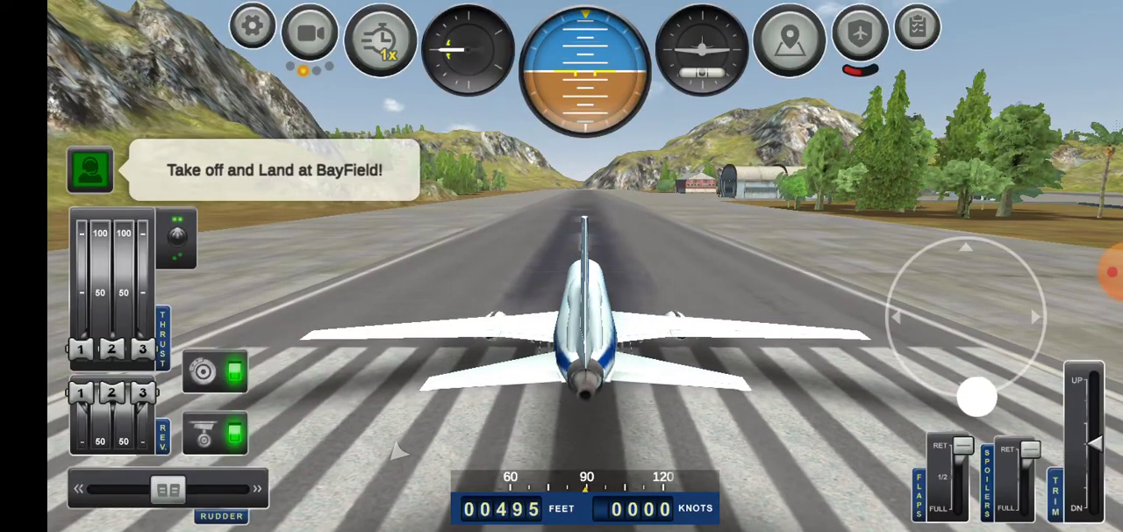
Step: Switch to cockpit view, take off, and climb the Tristar to about 1,770 feet
left_click_drag(977, 398, 968, 237)
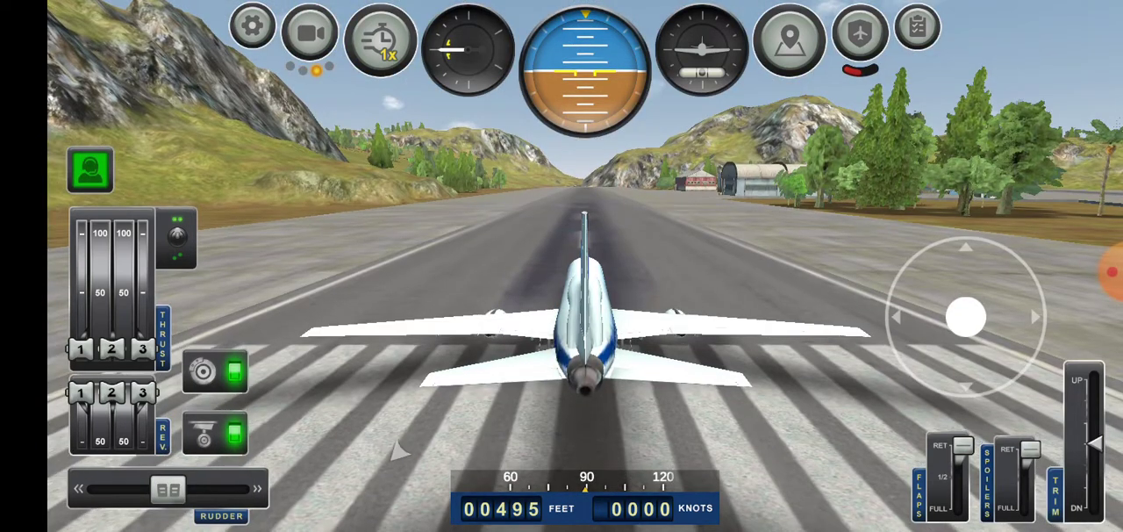
left_click(309, 39)
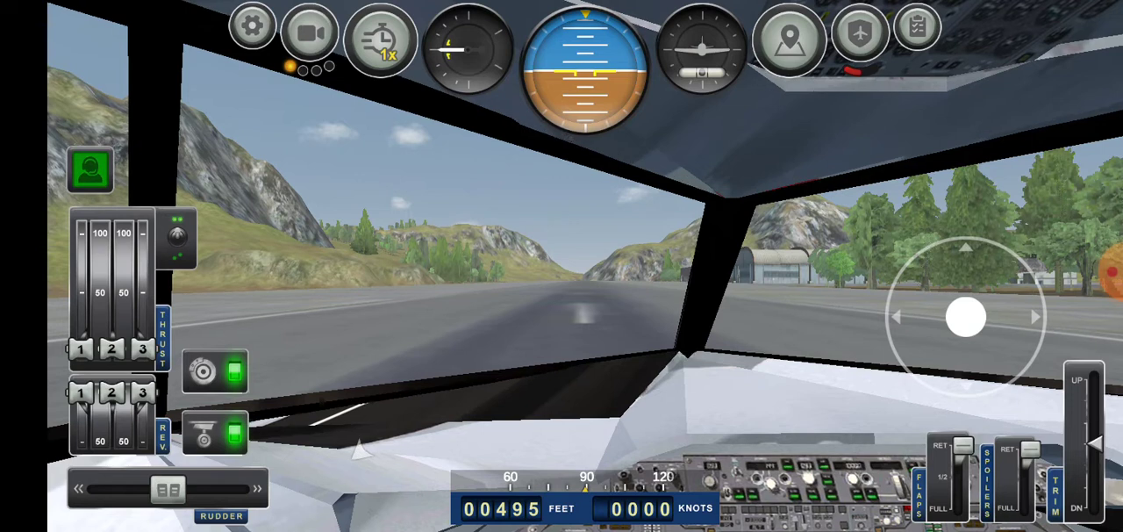
left_click(238, 372)
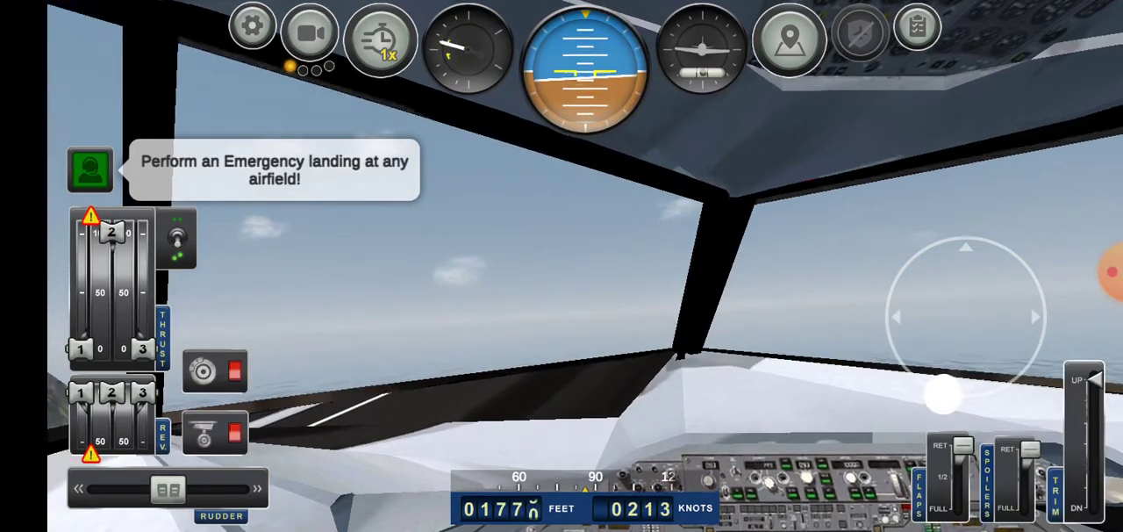
Step: Check the surrounding map for nearby runways, then close it to resume flying
left_click(788, 39)
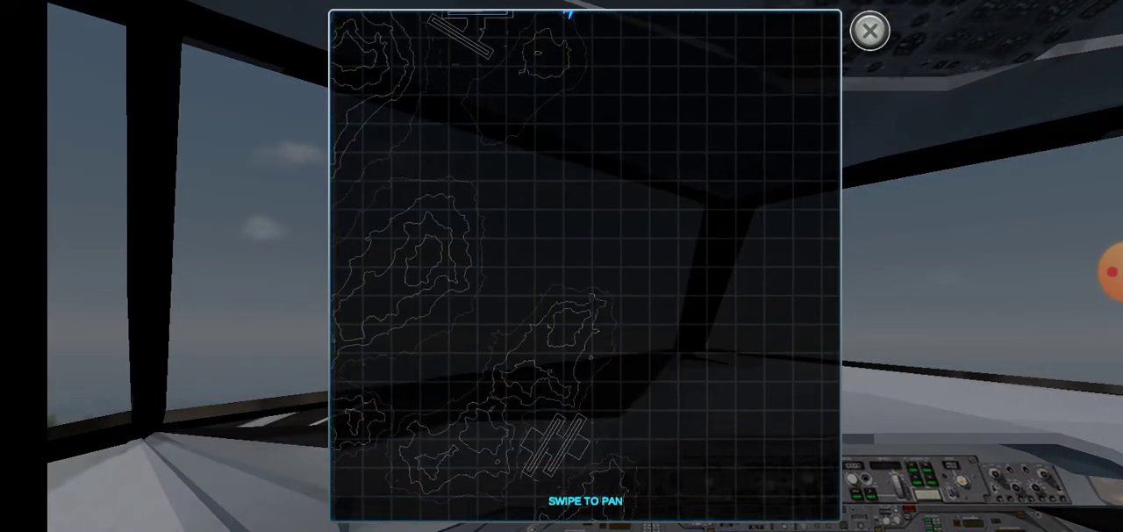
left_click(869, 31)
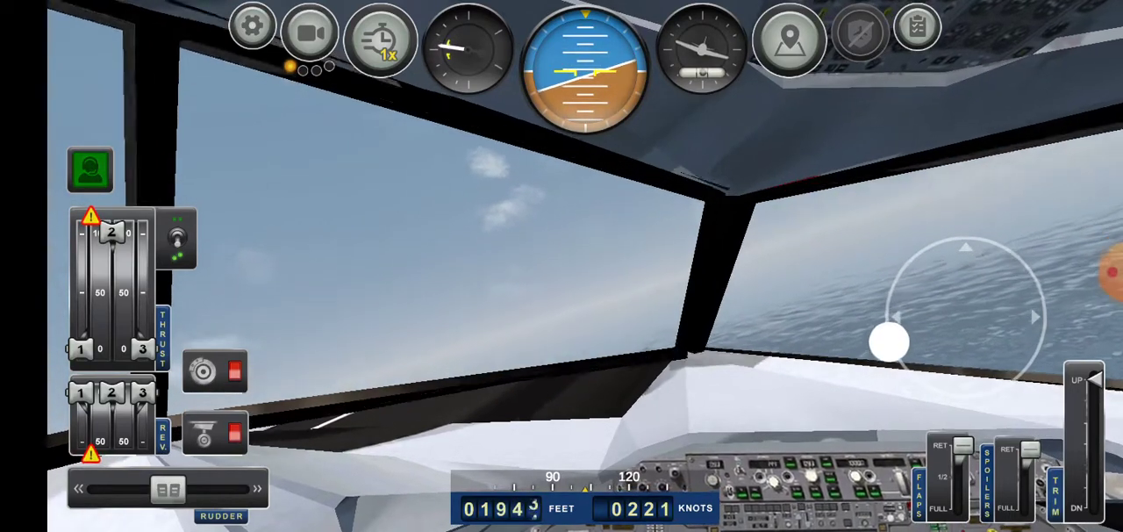
Step: Bank the Tristar over the sea and keep turning toward the island
left_click_drag(891, 341, 1023, 369)
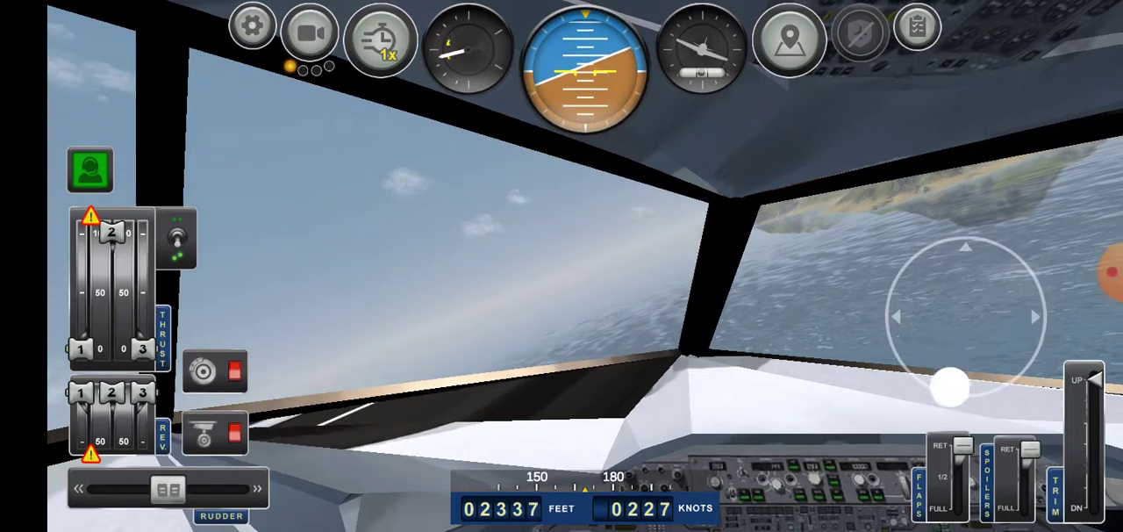
left_click_drag(952, 387, 887, 334)
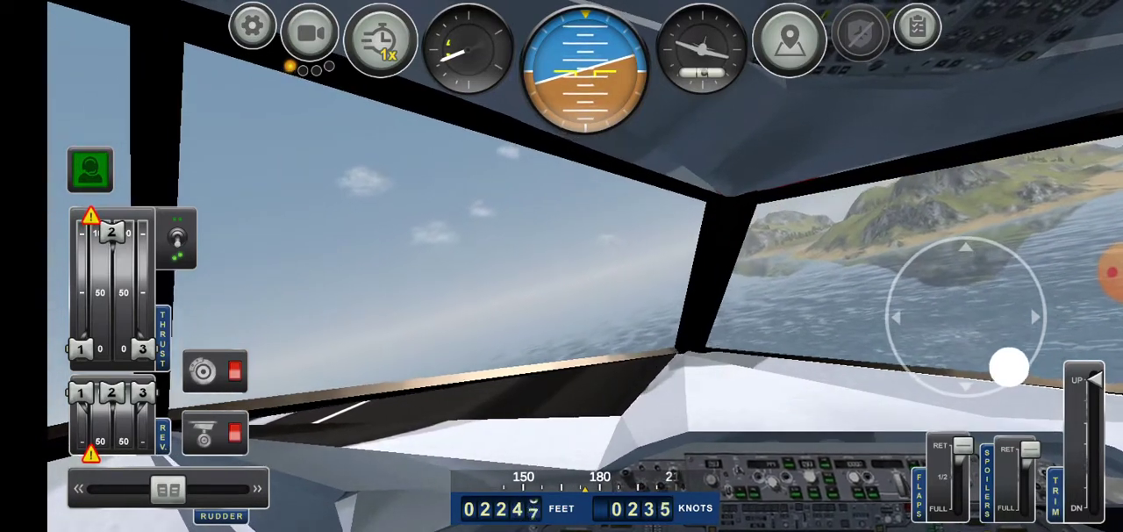
Step: Check the plane's position on the map twice while flying toward the island
left_click(788, 39)
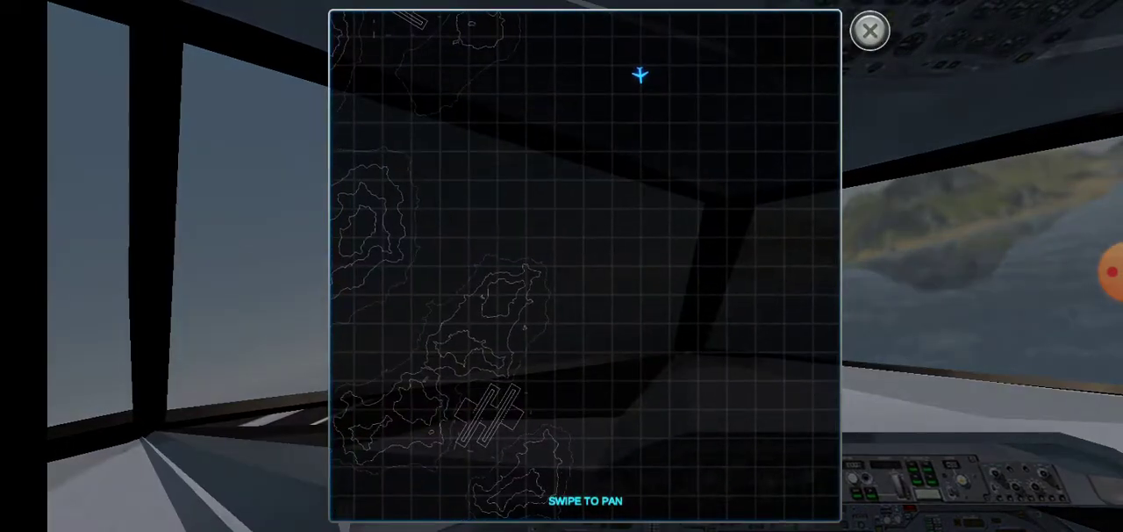
left_click(869, 30)
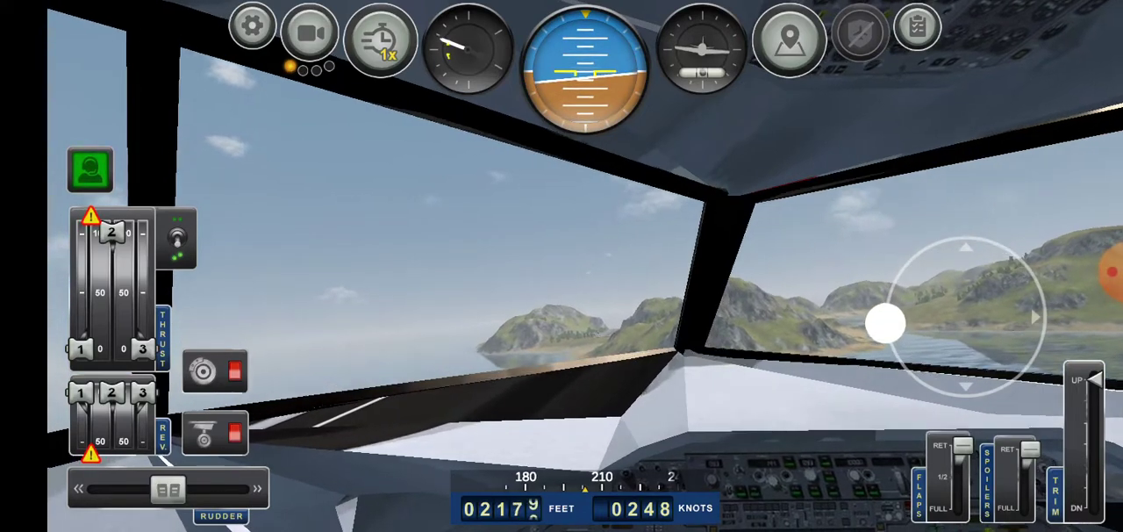
left_click(788, 42)
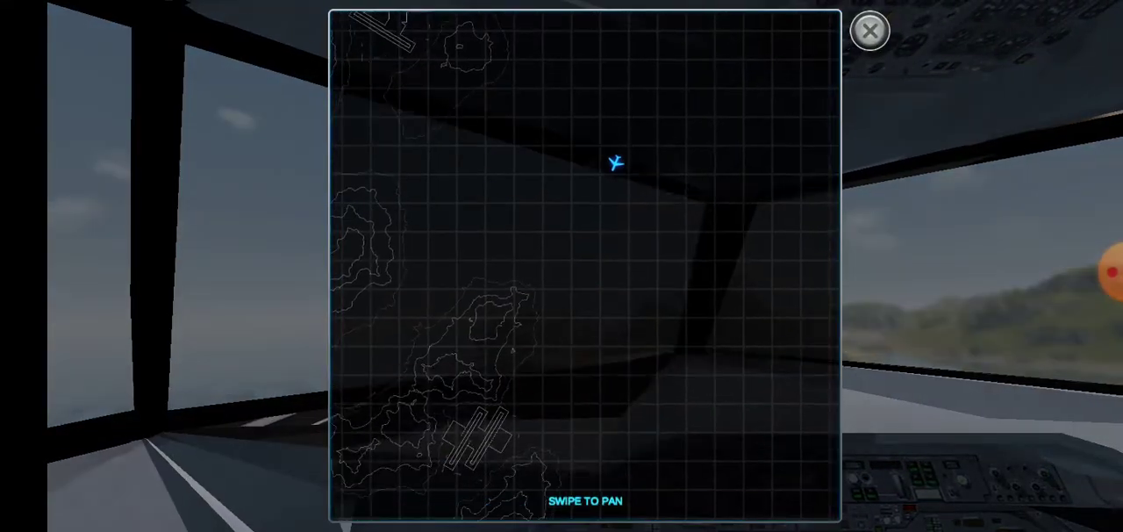
left_click(868, 30)
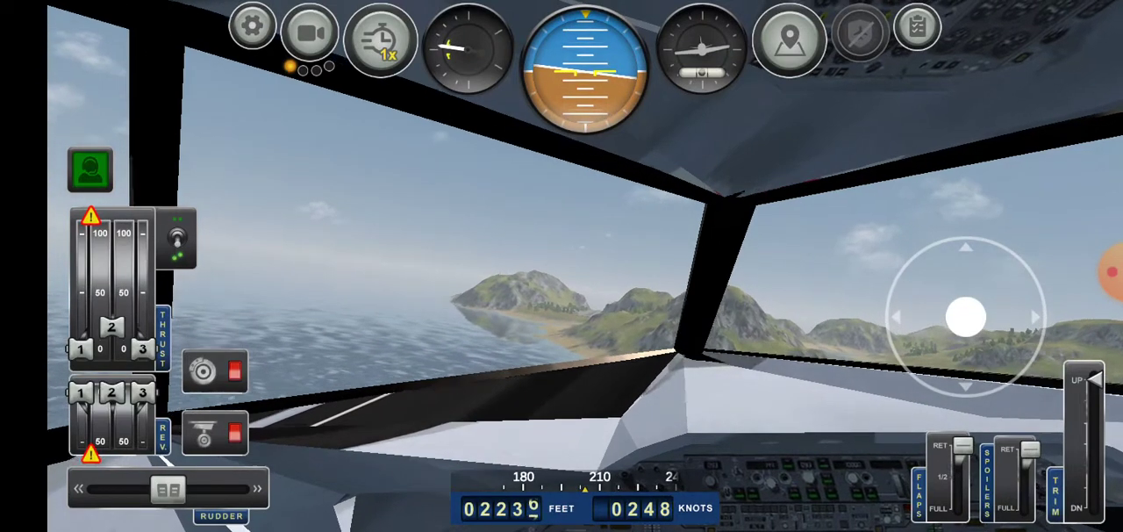
Step: Lower the gear and descend along the island coastline to about 1,600 feet
left_click(235, 435)
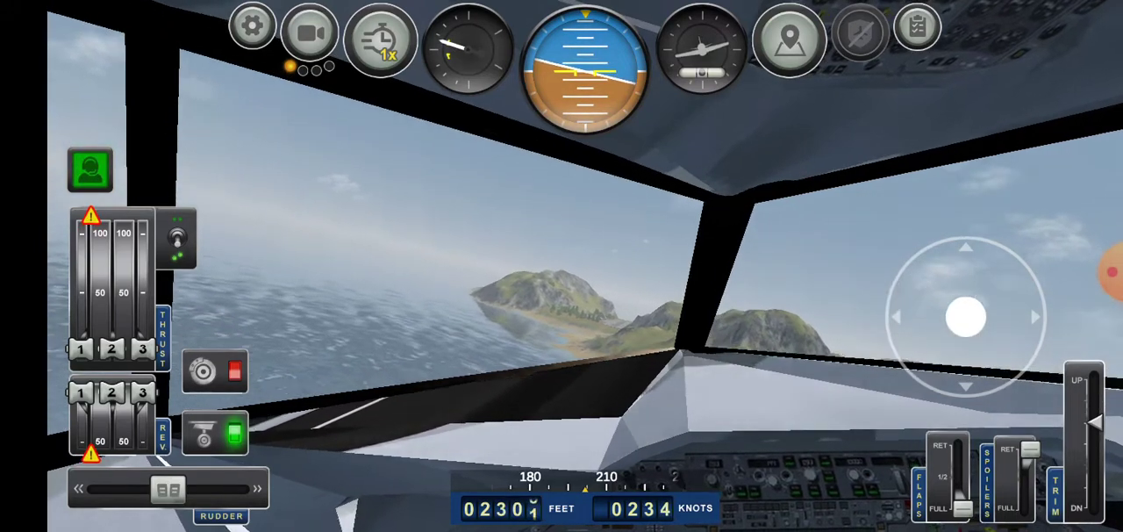
left_click_drag(964, 317, 1011, 250)
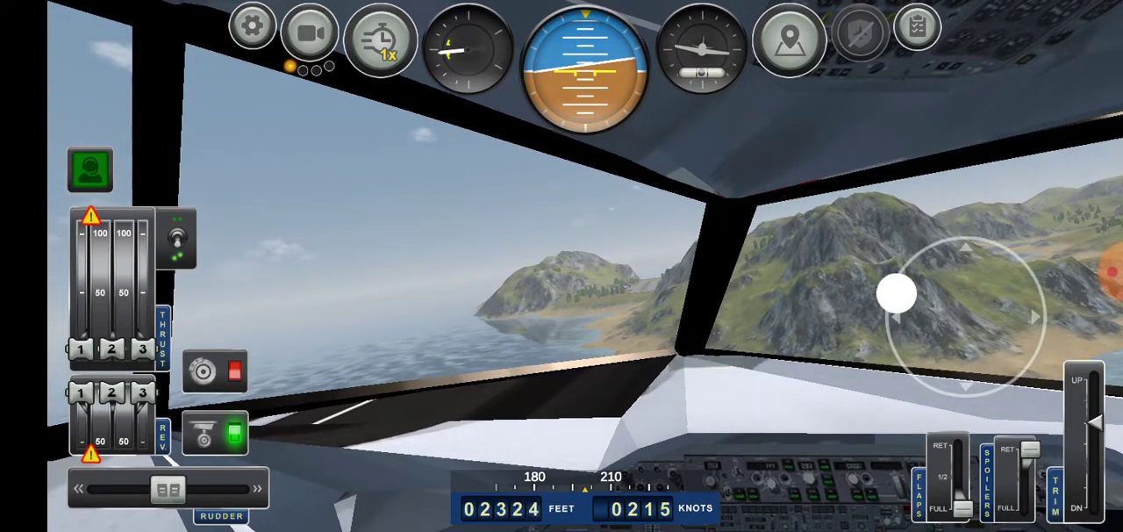
left_click_drag(897, 294, 981, 238)
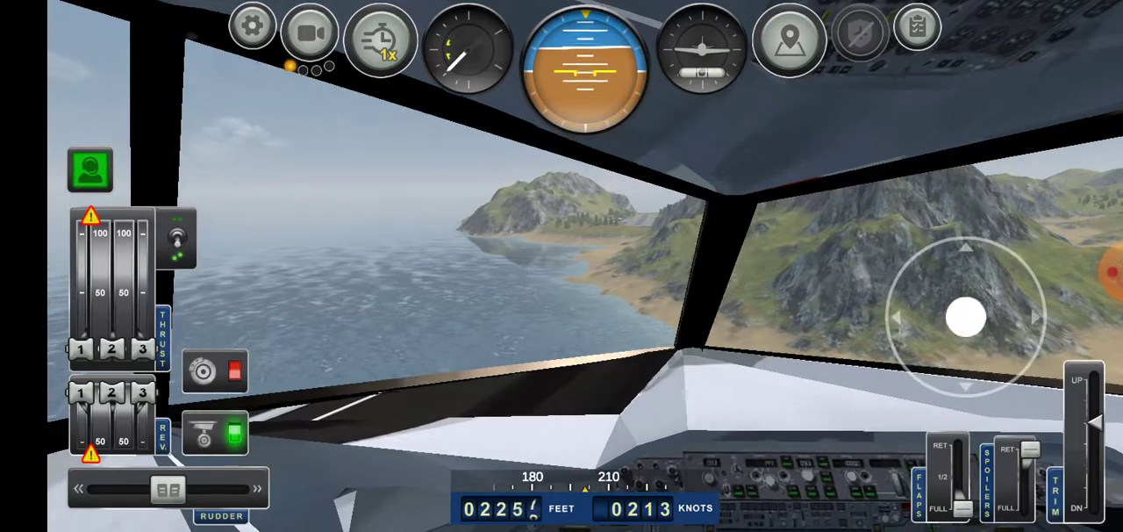
left_click_drag(965, 318, 979, 237)
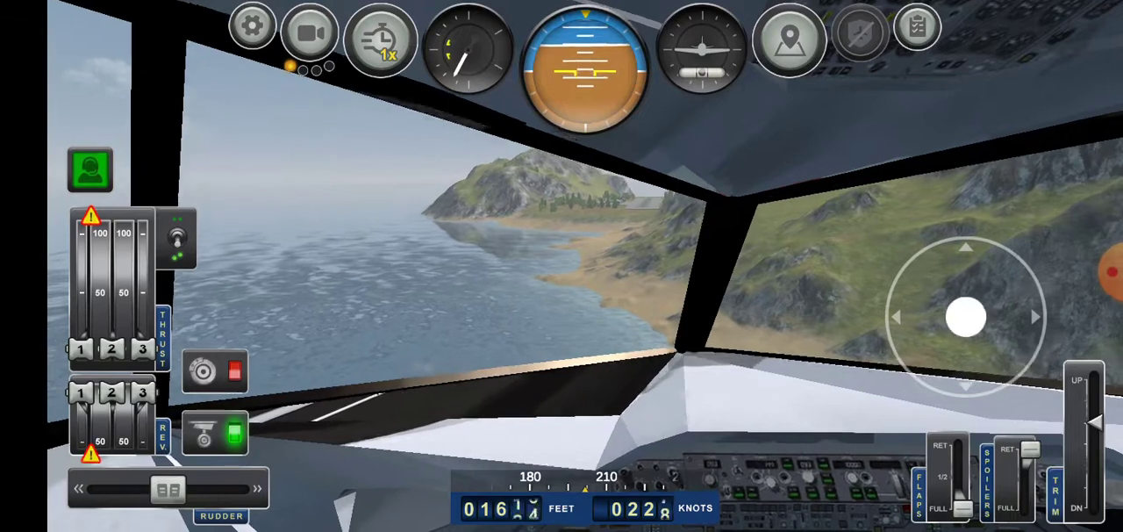
Step: Locate the island runway on the map, then close the map
left_click(788, 41)
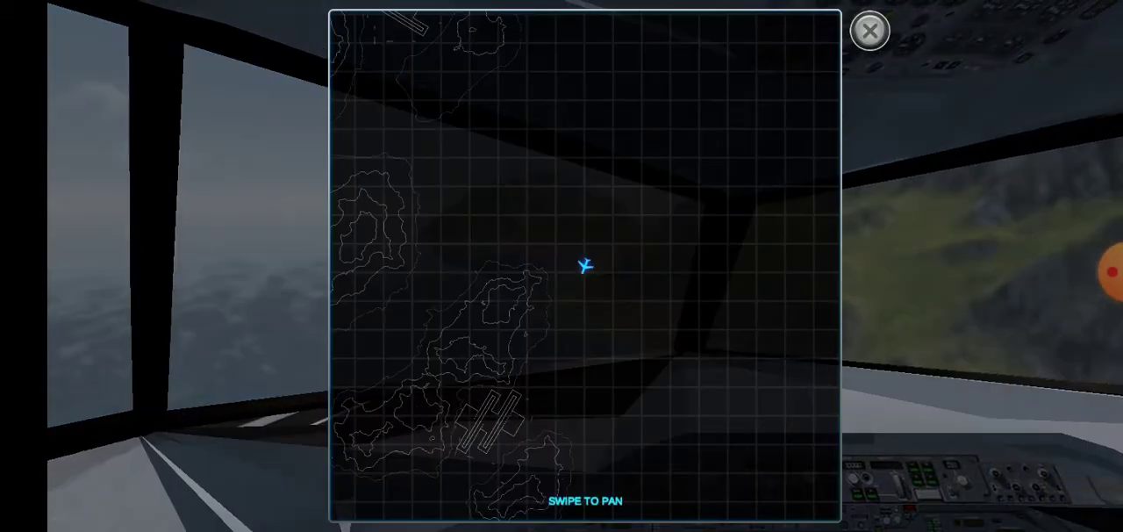
left_click(868, 30)
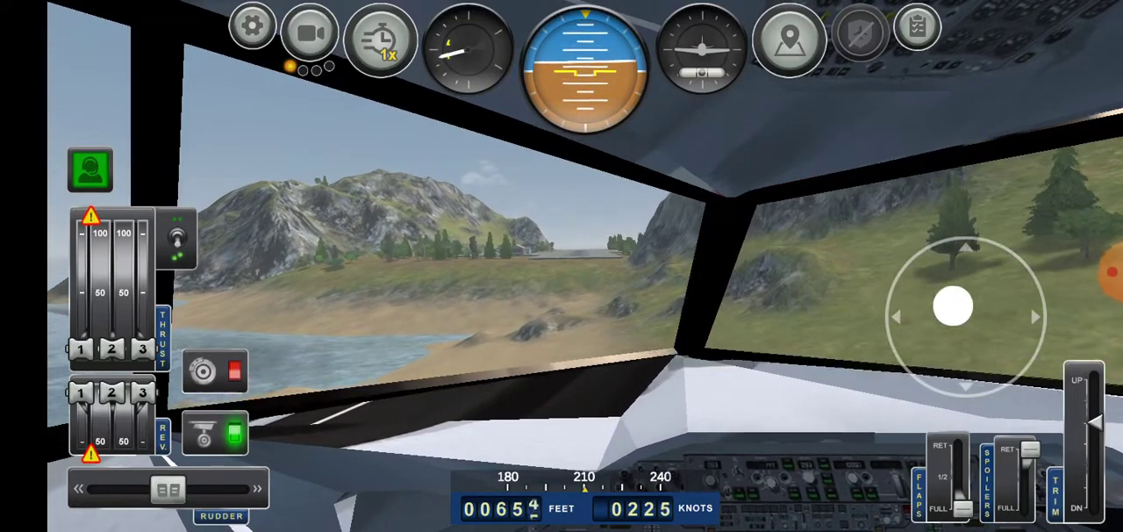
Step: Line up with the runway and touch the Tristar down on it
left_click_drag(953, 305, 960, 393)
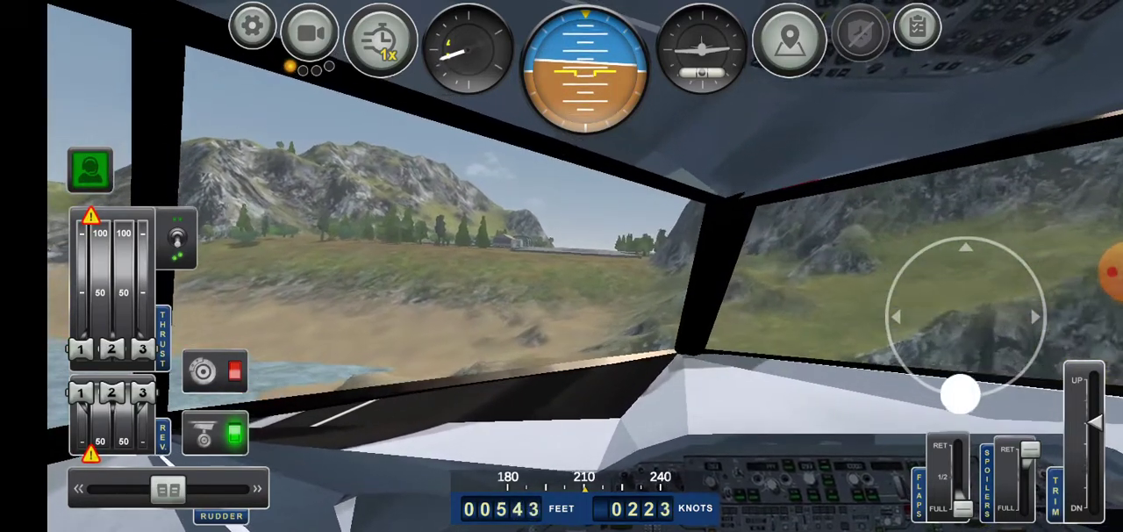
left_click_drag(961, 395, 1036, 321)
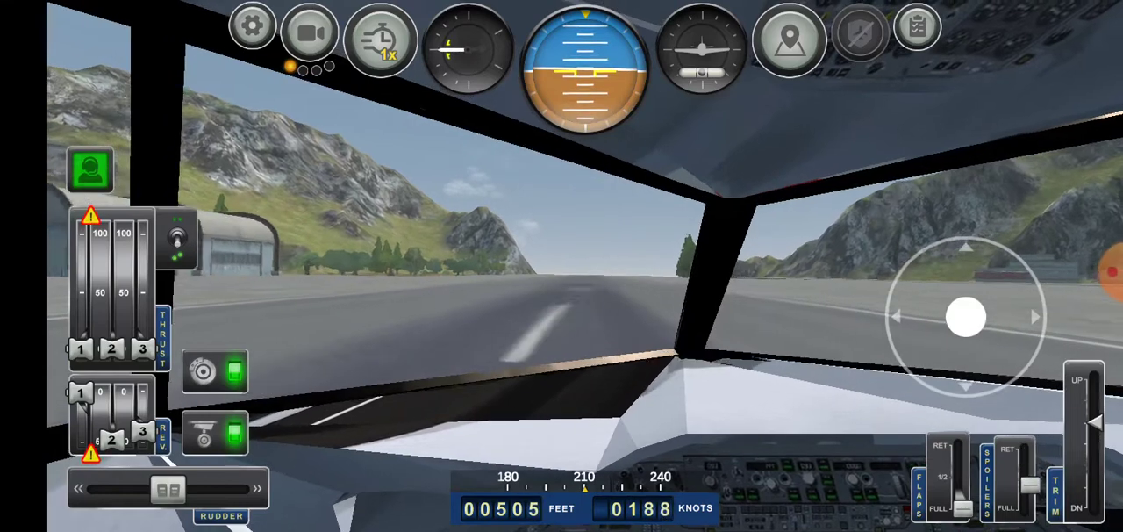
Step: Slow the Tristar to 0 knots on the runway for a successful emergency landing
left_click_drag(966, 316, 979, 237)
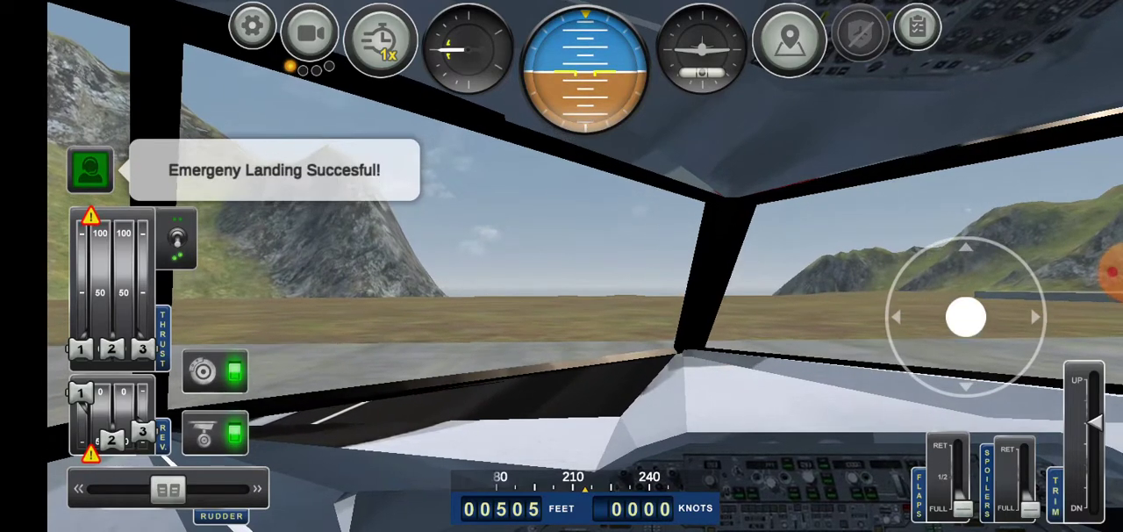
Step: Continue past the landing result and choose LATER on the 'Having Fun?' prompt
left_click(310, 32)
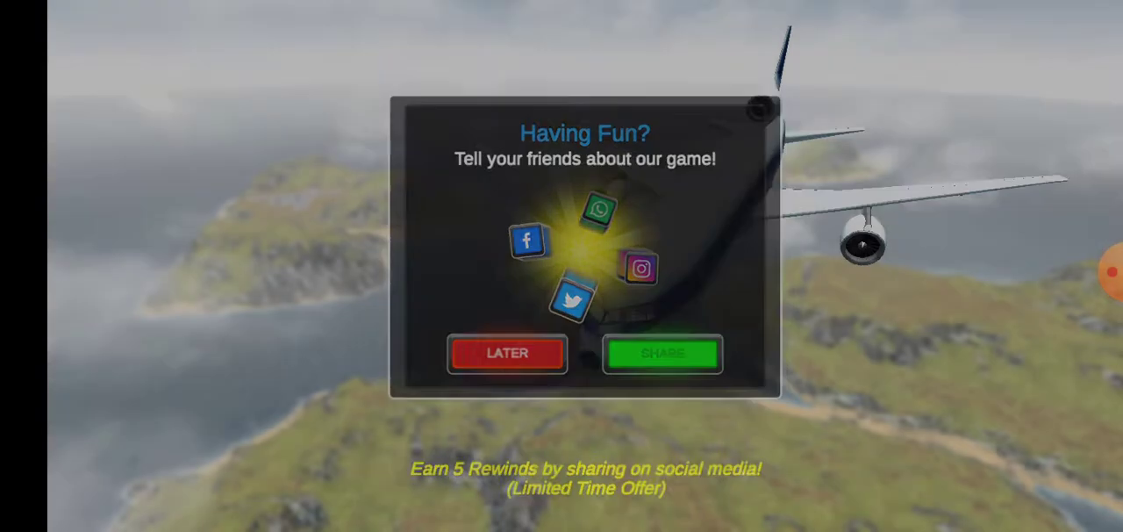
left_click(507, 353)
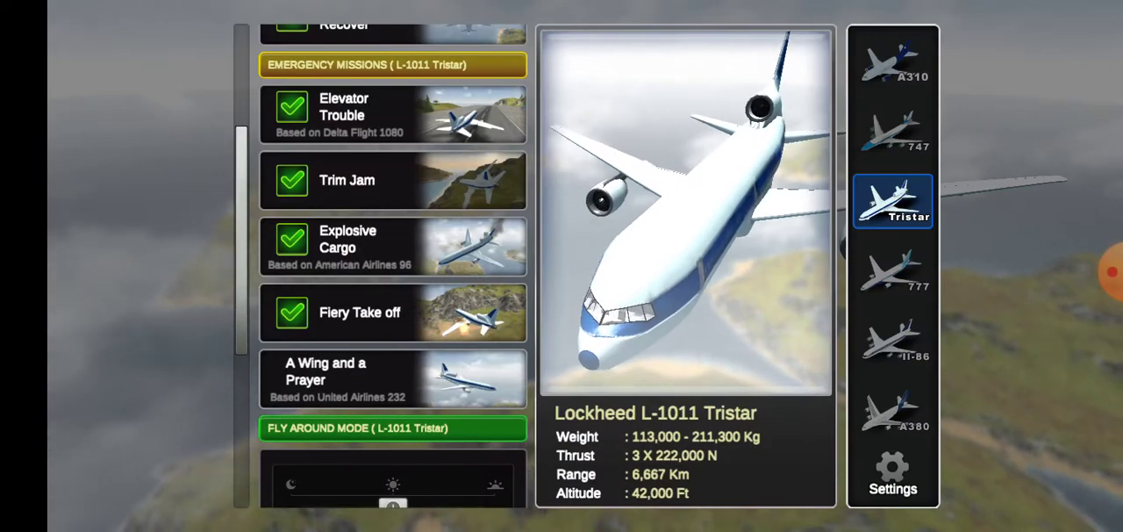